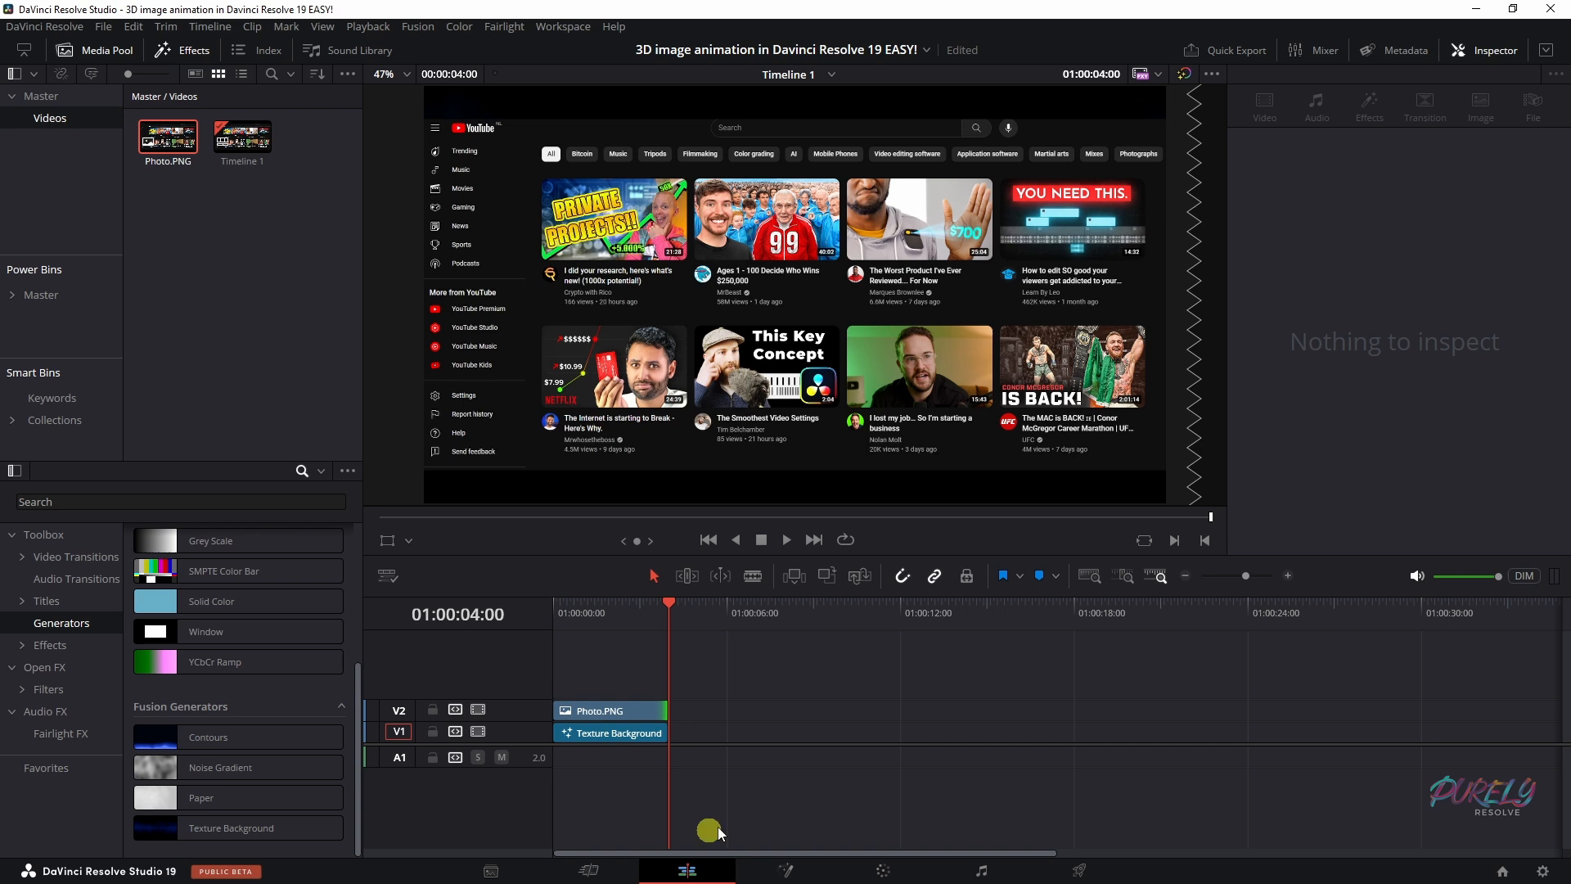
Step: Select the Photo.PNG clip on track V2 to load it into the Inspector
{"action": "left_click", "coordinate": [610, 710]}
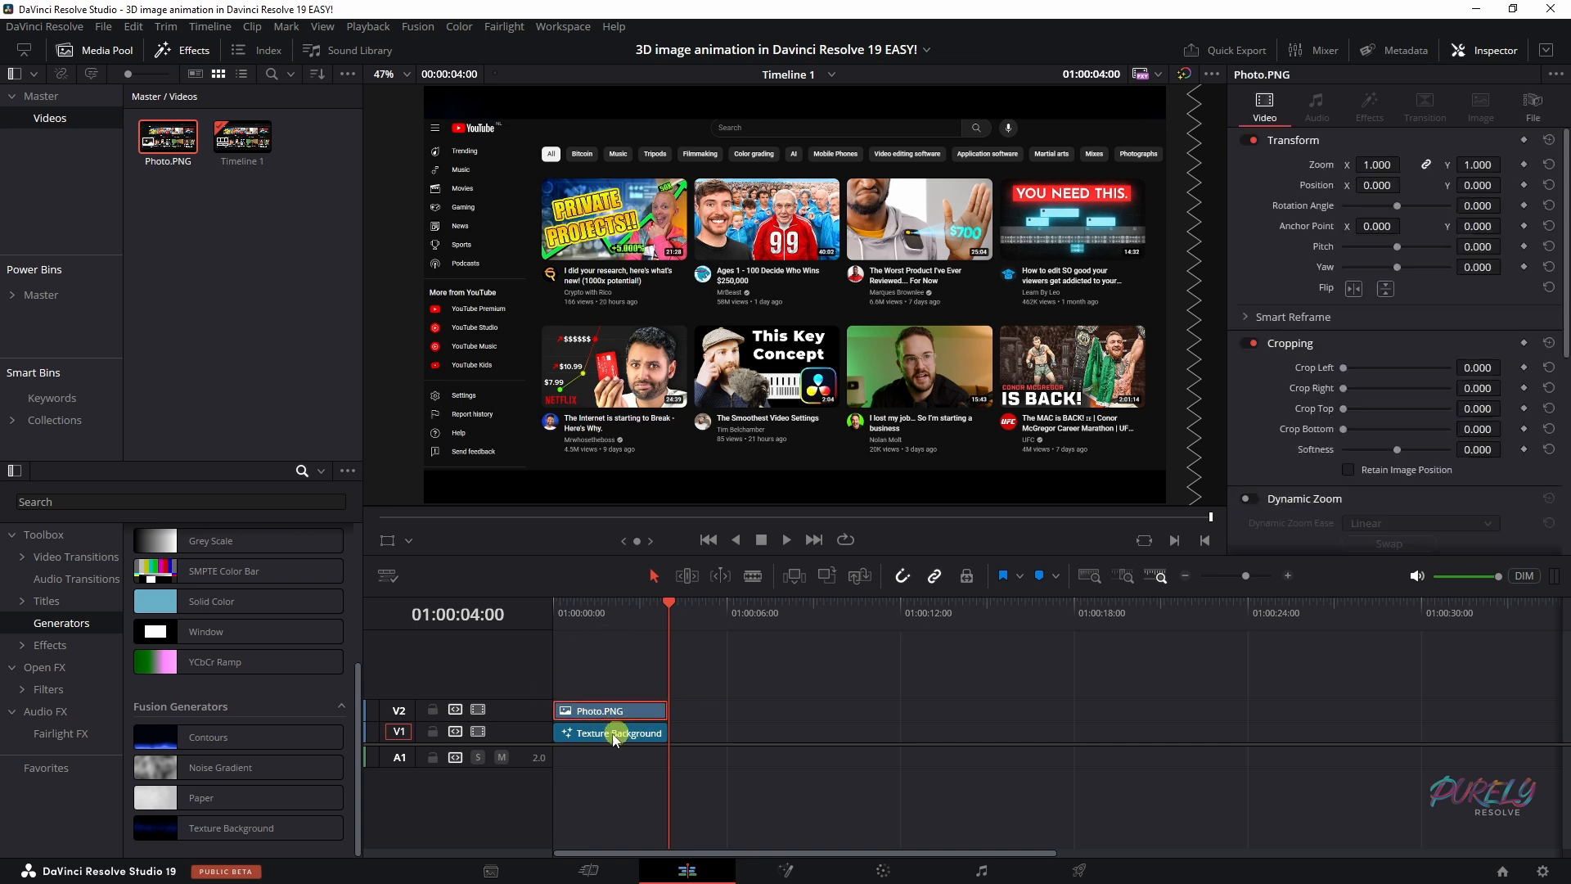
{"action": "mouse_move", "coordinate": [46, 629]}
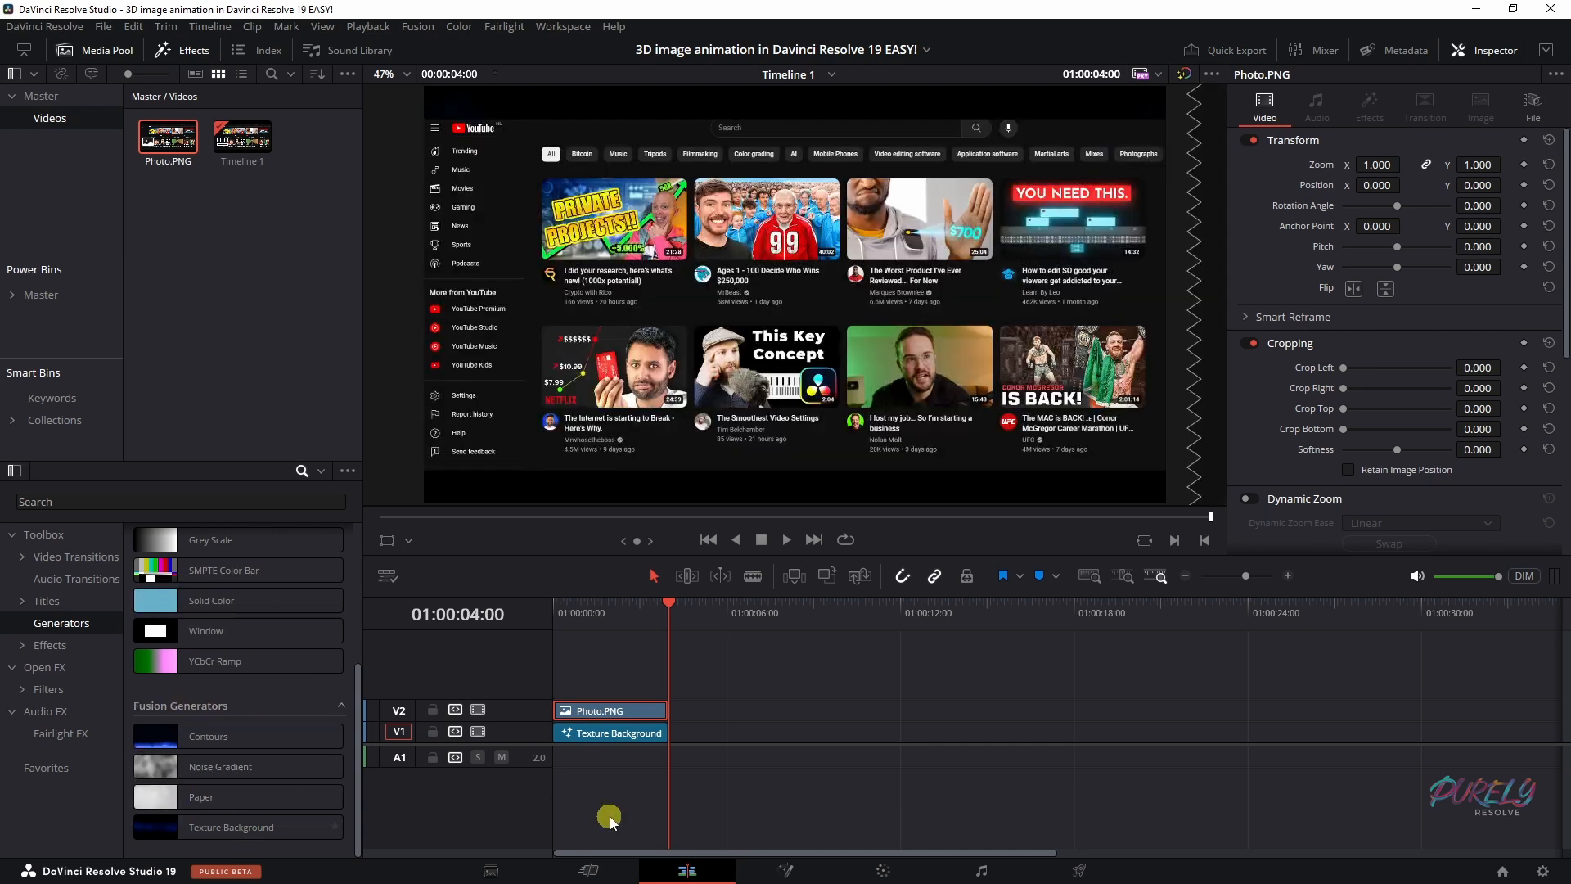
Step: Apply the DVE effect from a 'dve' Toolbox search to the Photo.PNG clip
{"action": "type", "text": "dve"}
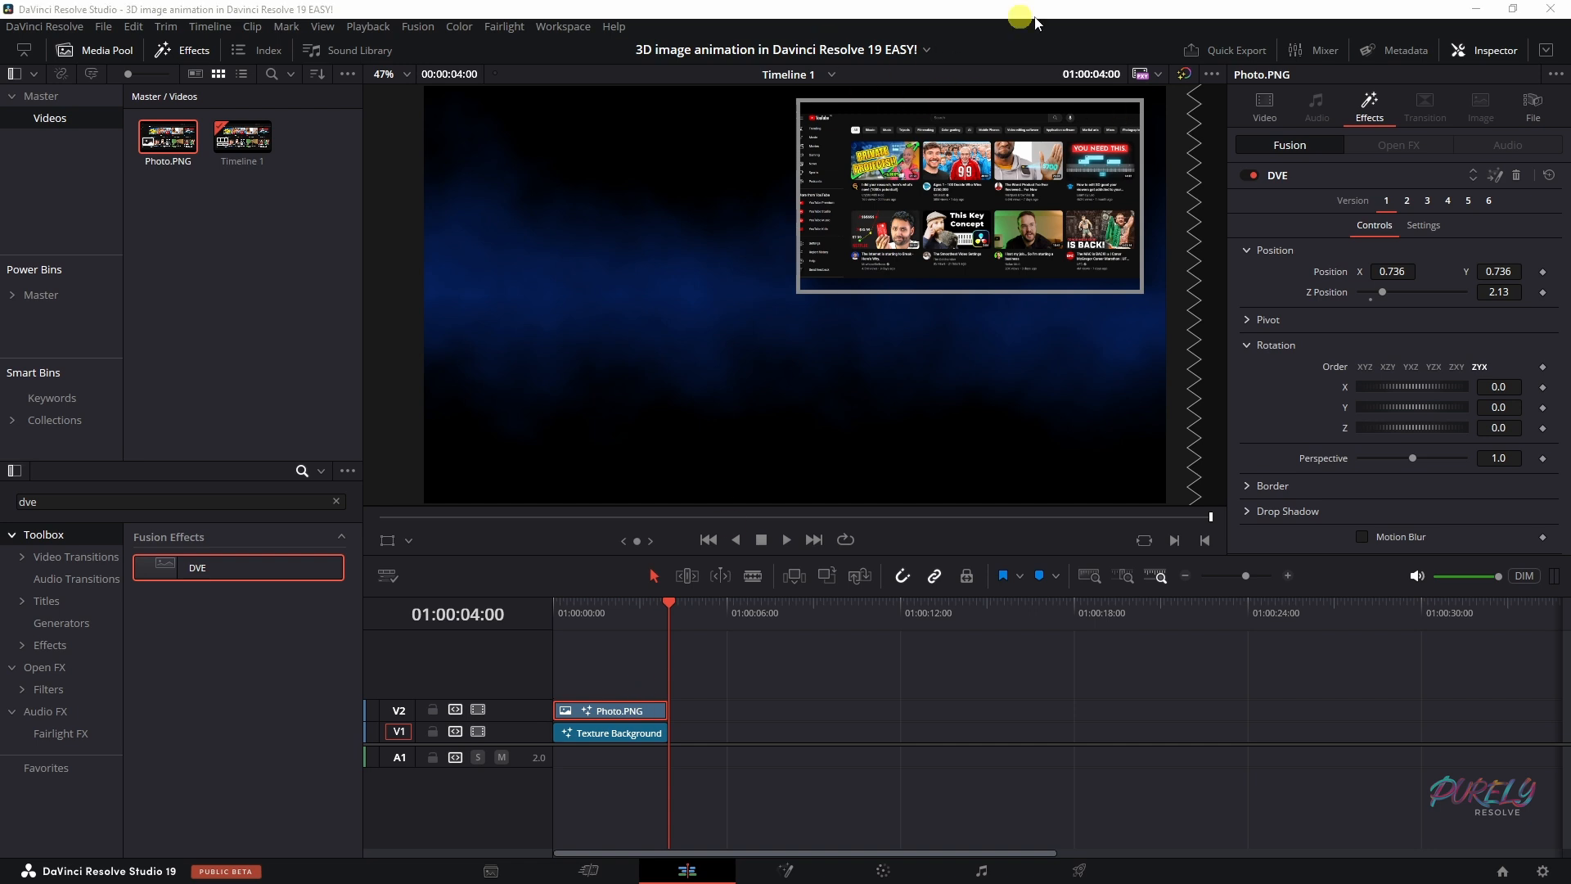
{"action": "mouse_move", "coordinate": [988, 146]}
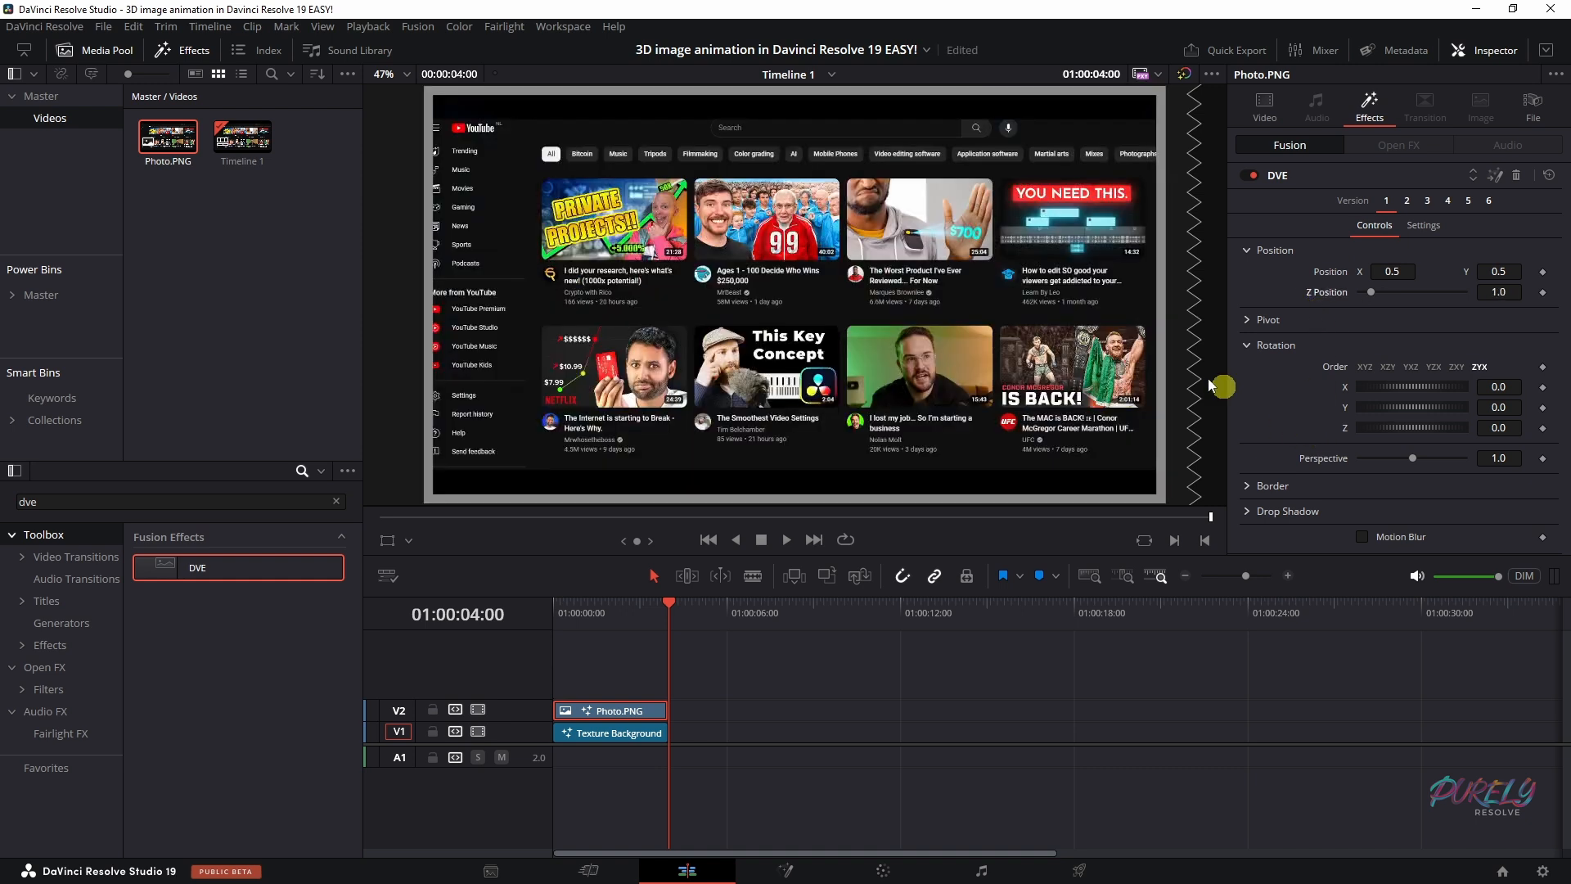
{"action": "left_click", "coordinate": [1247, 486]}
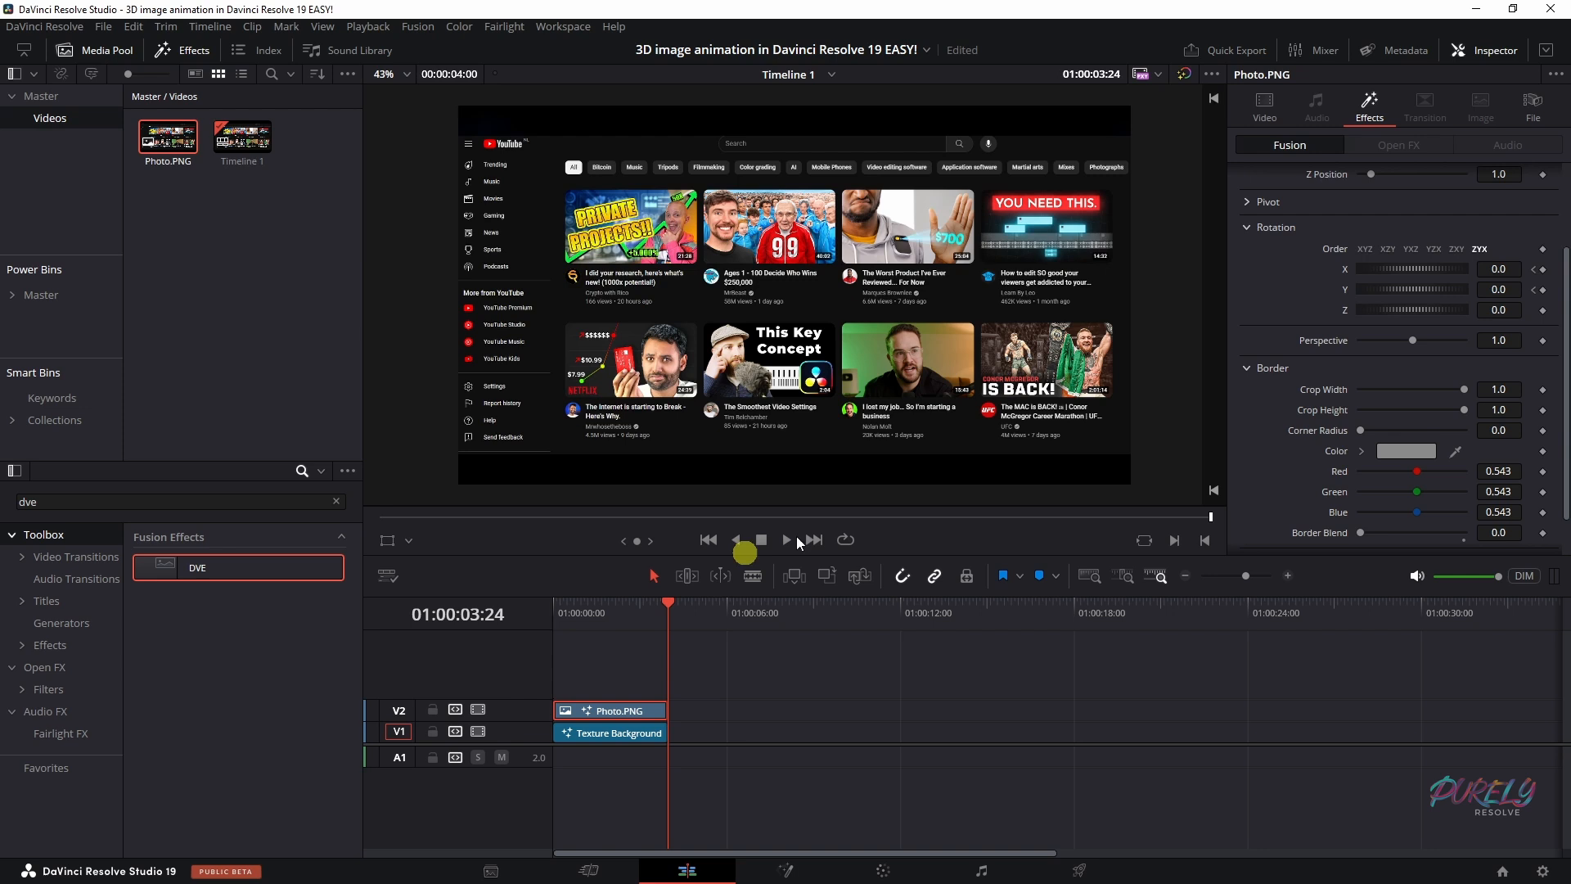
Step: Near the clip end, drag DVE Rotation X and Y to keyframe a tilt
{"action": "left_click_drag", "start_coordinate": [1413, 268], "coordinate": [1429, 269]}
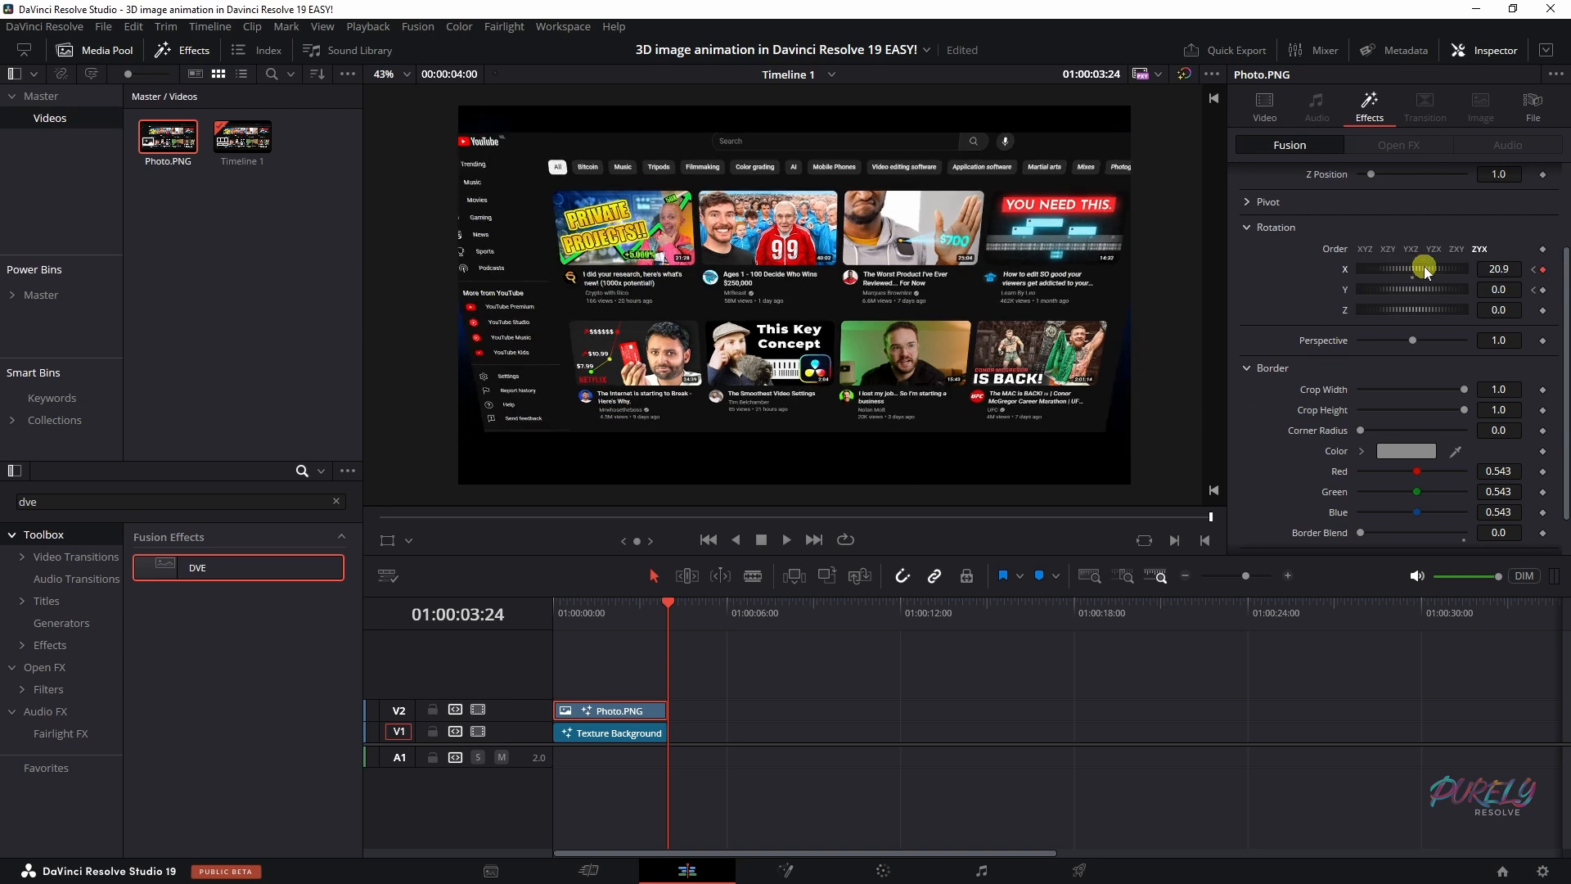
{"action": "left_click_drag", "start_coordinate": [1397, 291], "coordinate": [1392, 303]}
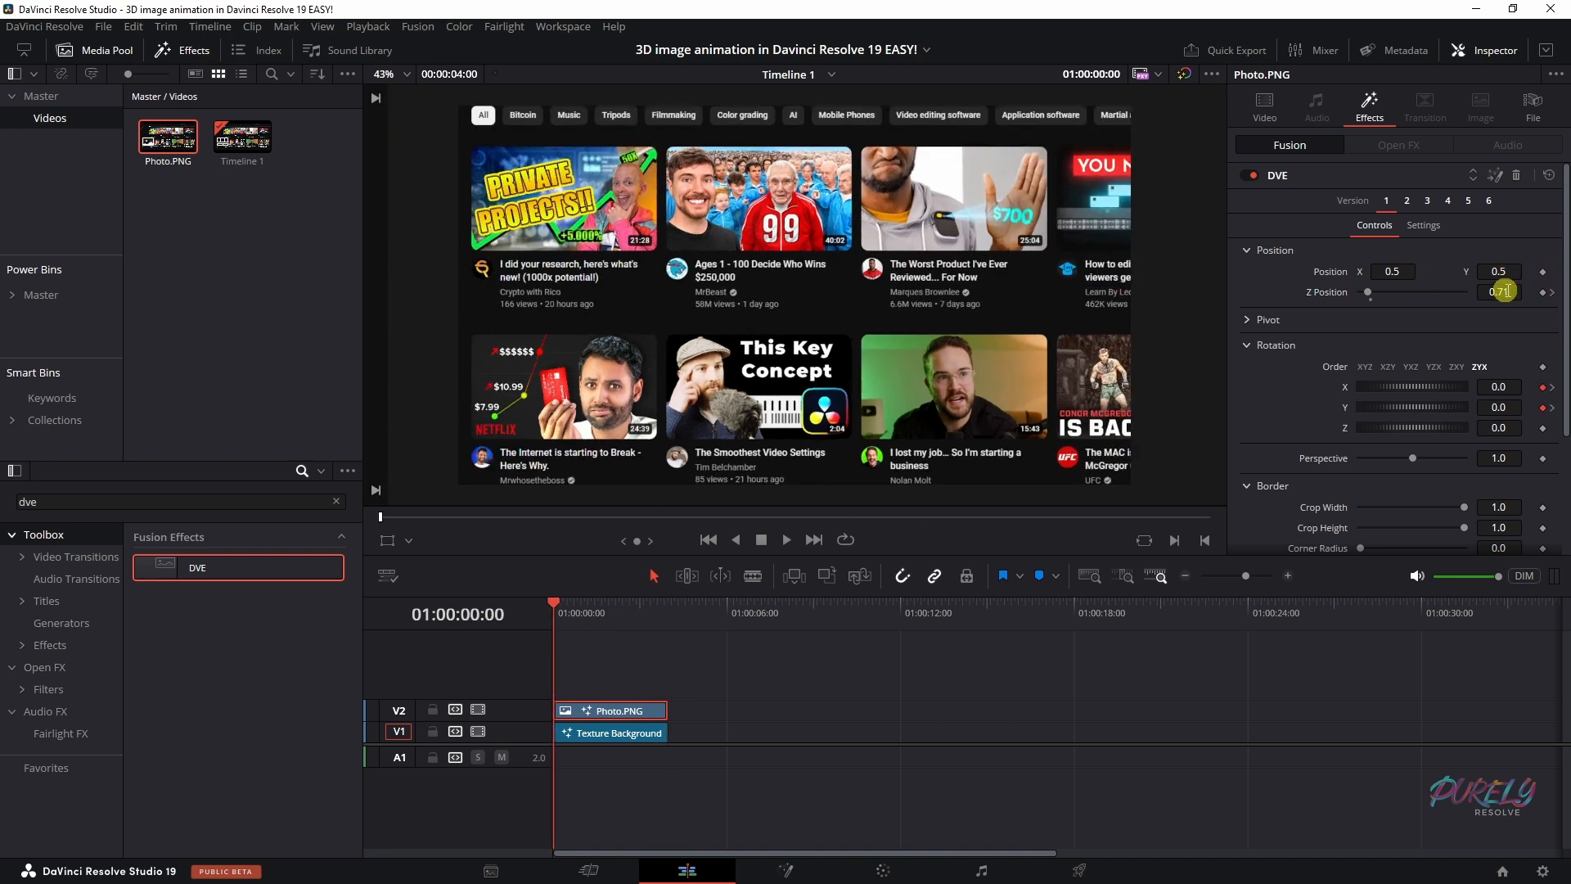
Step: At the clip start, keyframe Z Position around 0.44 to enlarge the screenshot
{"action": "left_click_drag", "start_coordinate": [1493, 291], "coordinate": [1459, 291]}
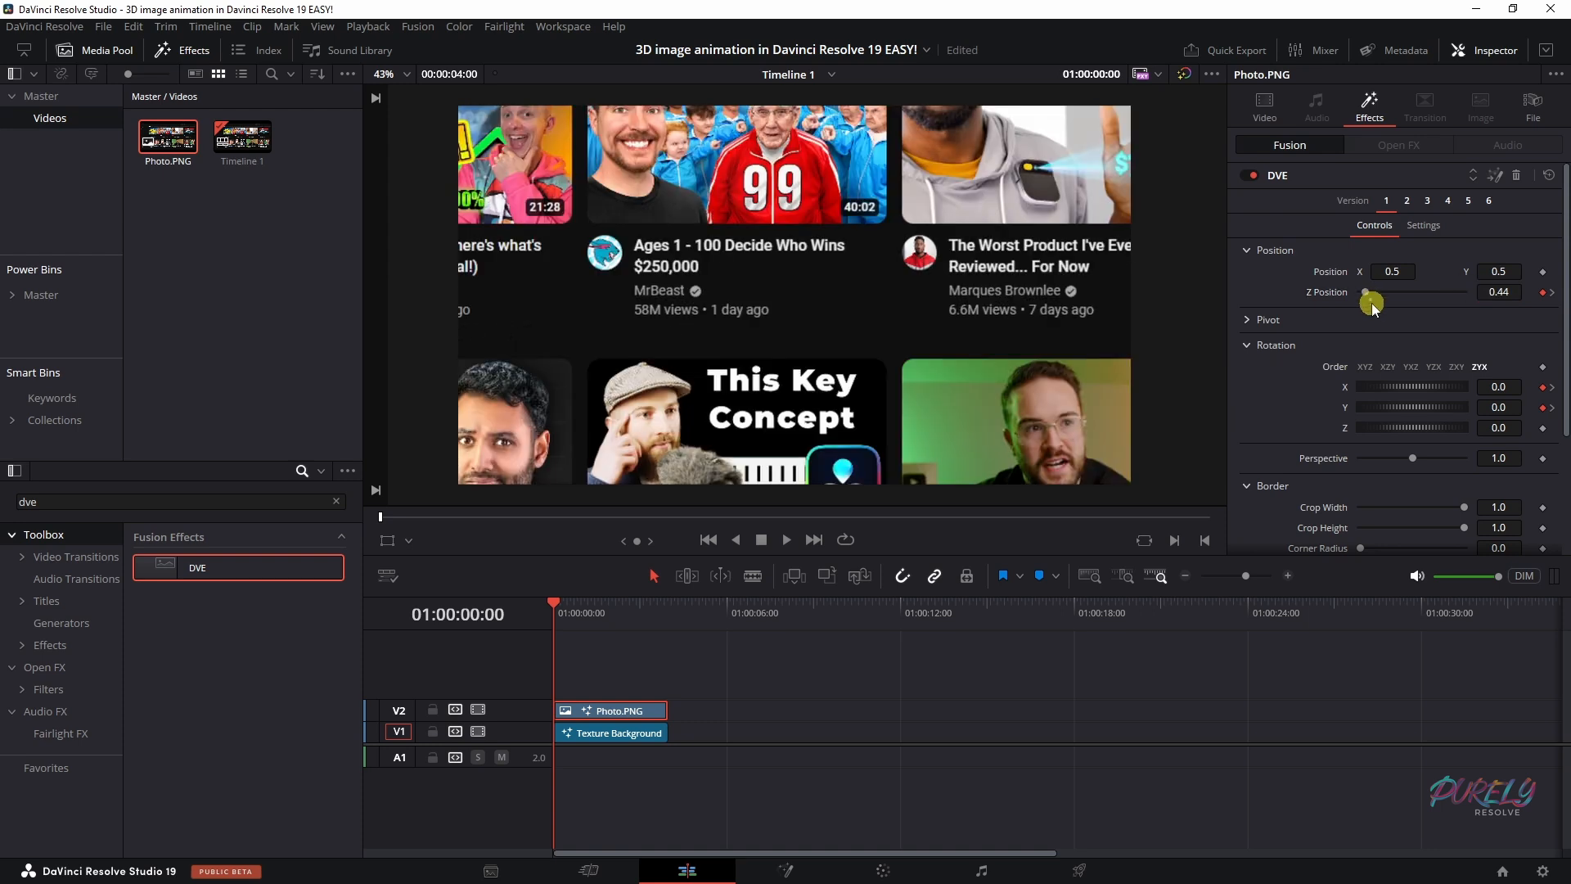
{"action": "left_click_drag", "start_coordinate": [1374, 291], "coordinate": [1429, 291]}
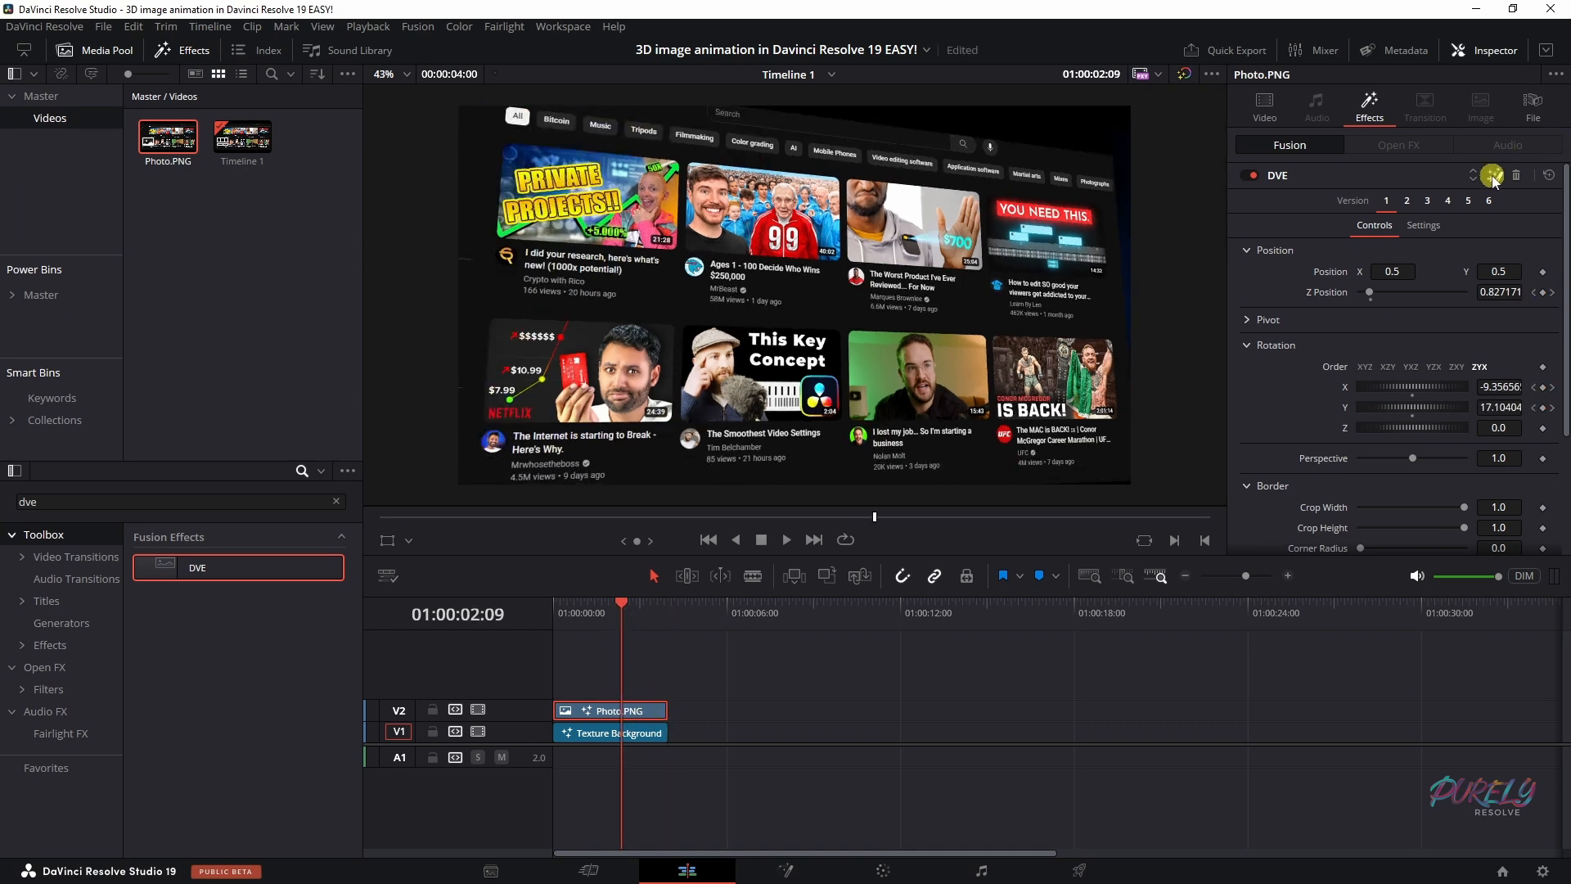
Step: In Fusion, select the DVE node and show its Z Move and rotation splines
{"action": "left_click", "coordinate": [784, 869]}
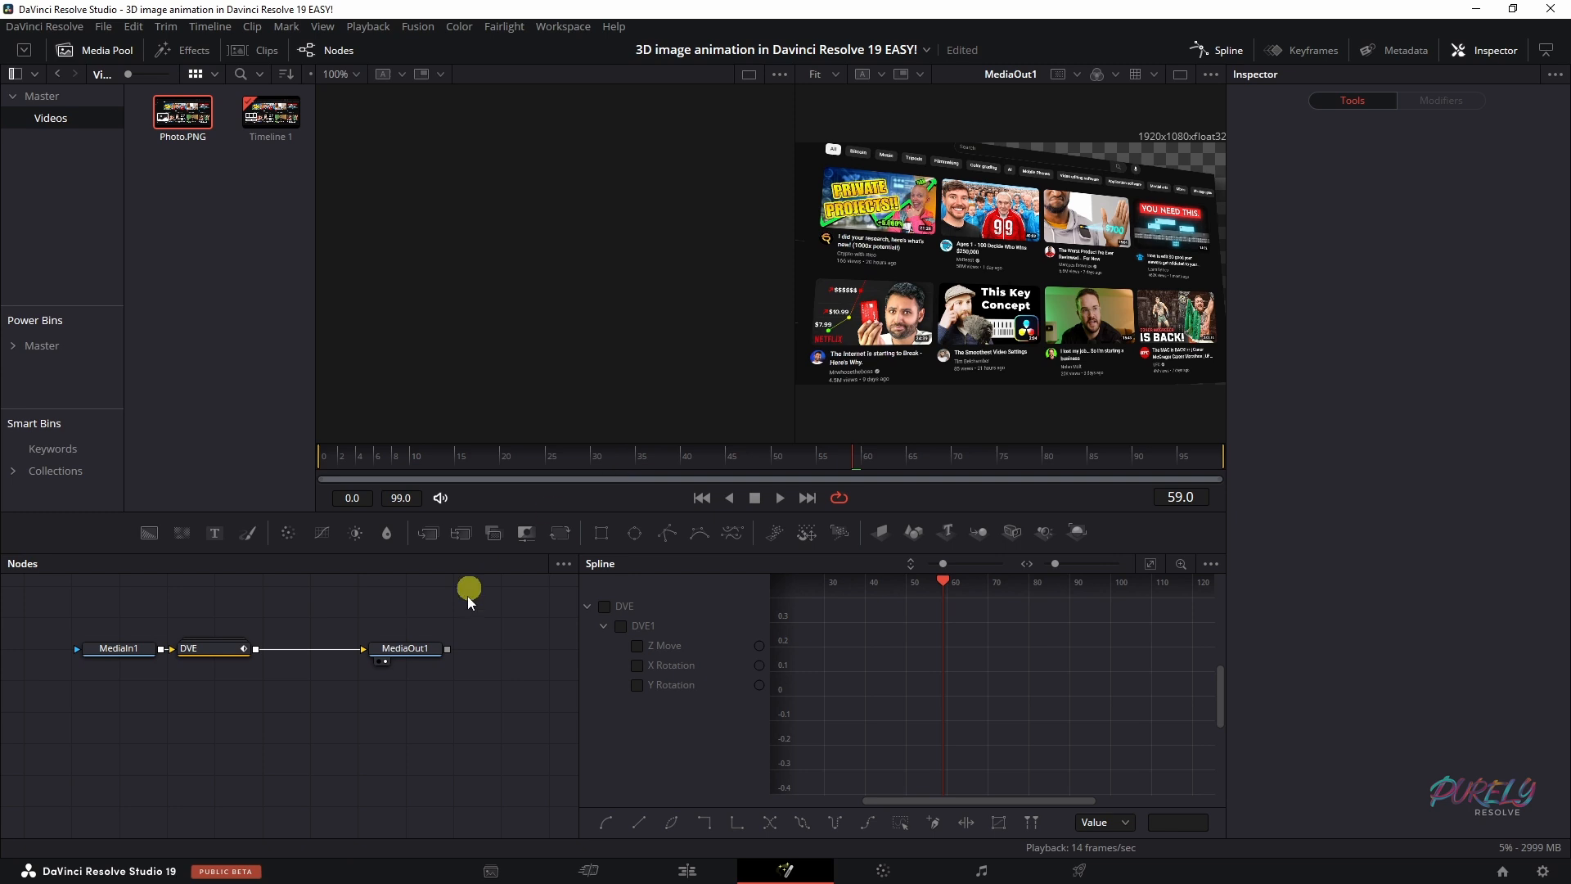
{"action": "left_click", "coordinate": [211, 649]}
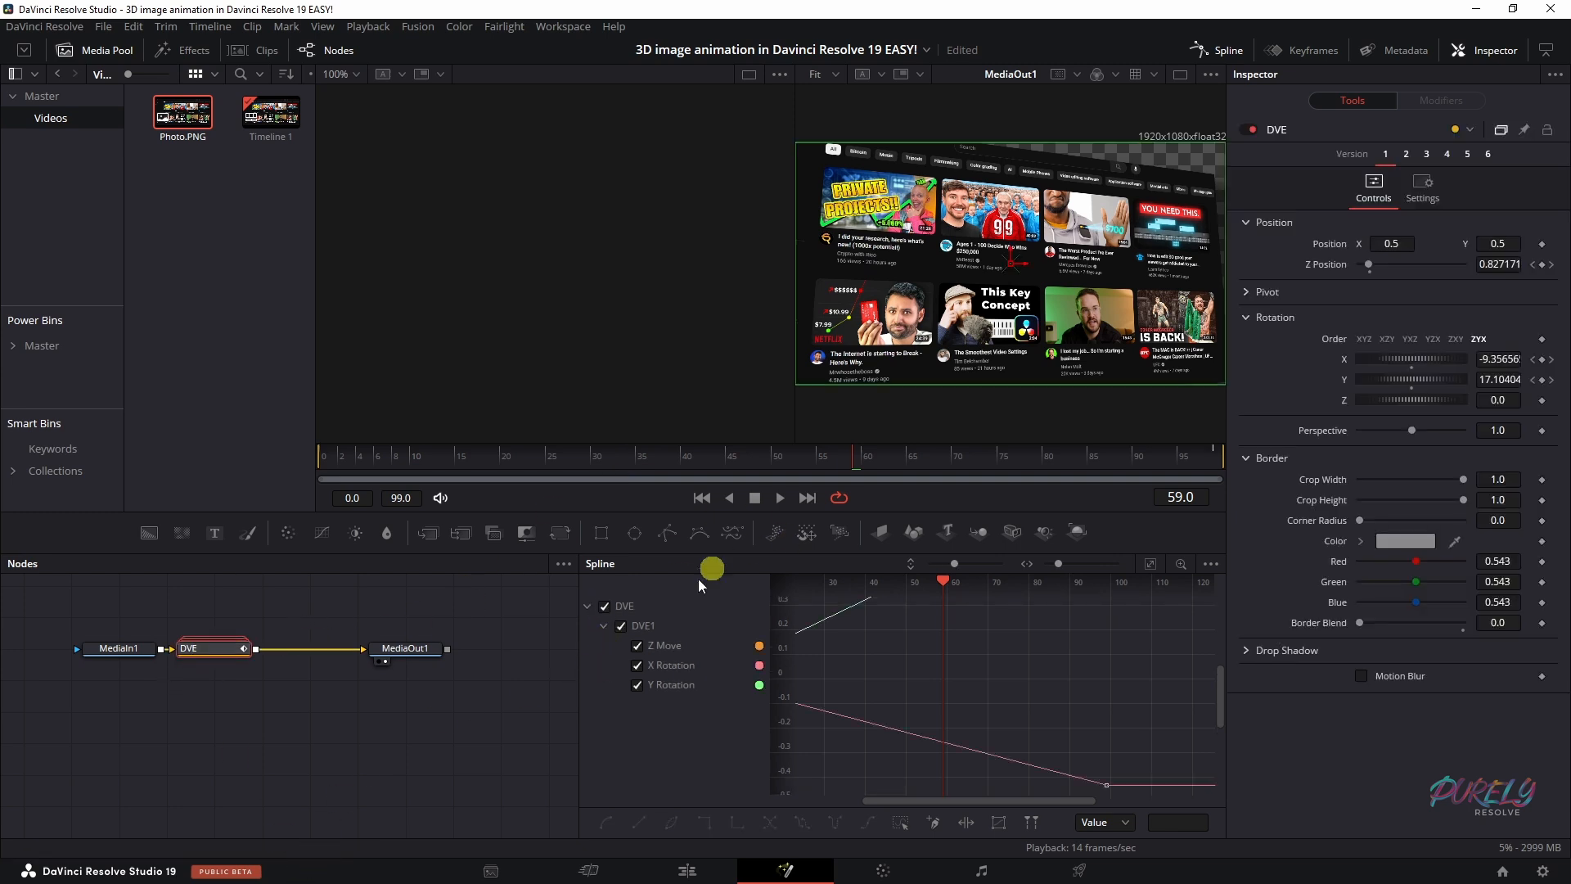
{"action": "left_click", "coordinate": [563, 27]}
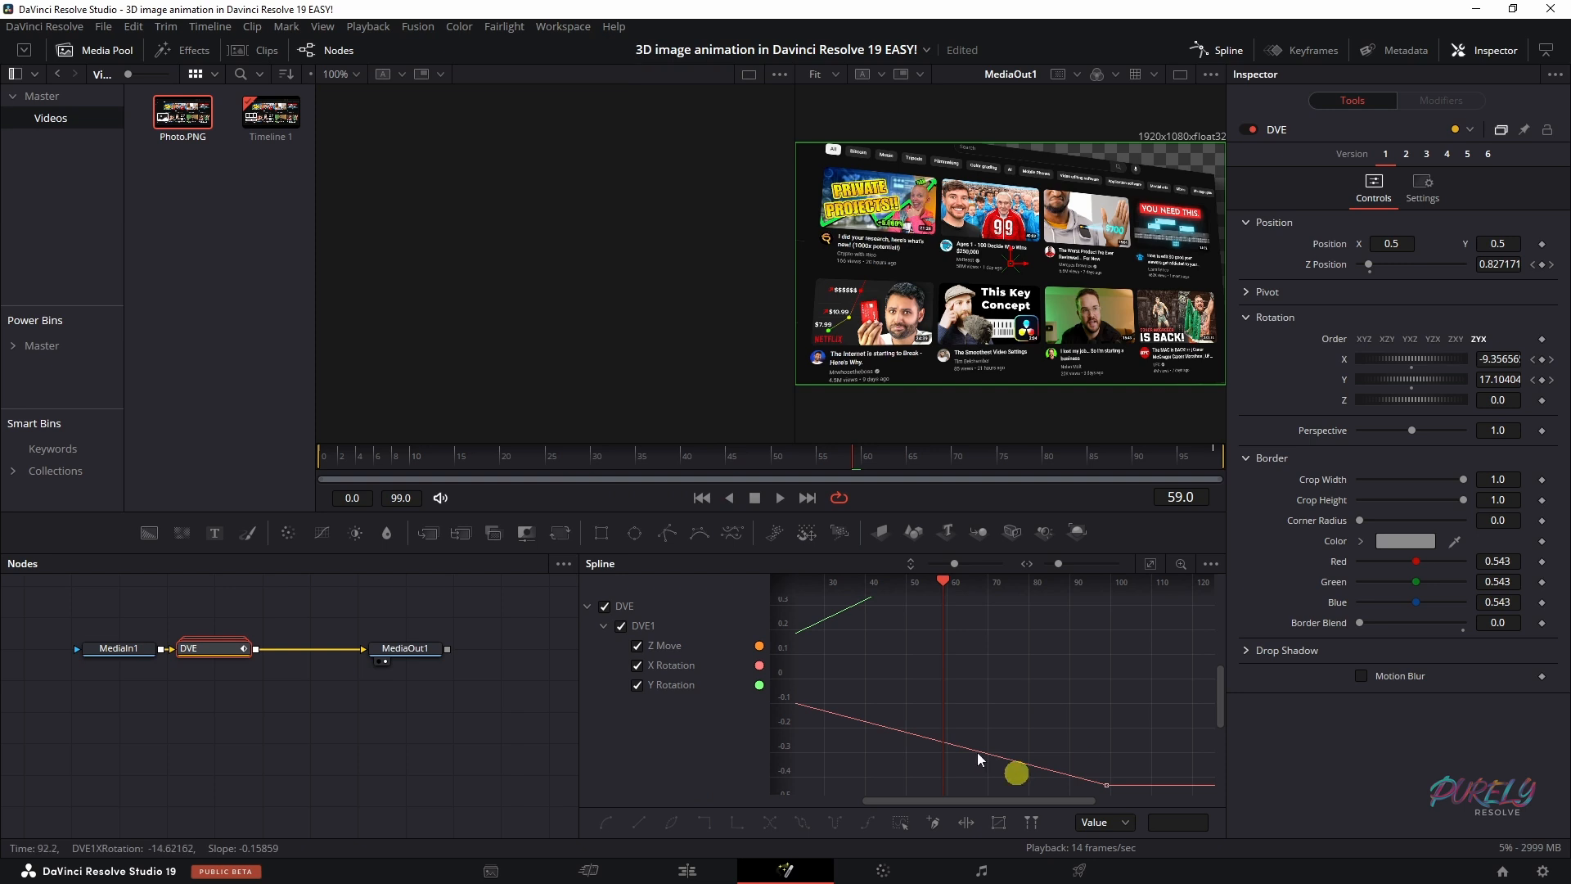
{"action": "left_click_drag", "start_coordinate": [1015, 773], "coordinate": [1008, 696]}
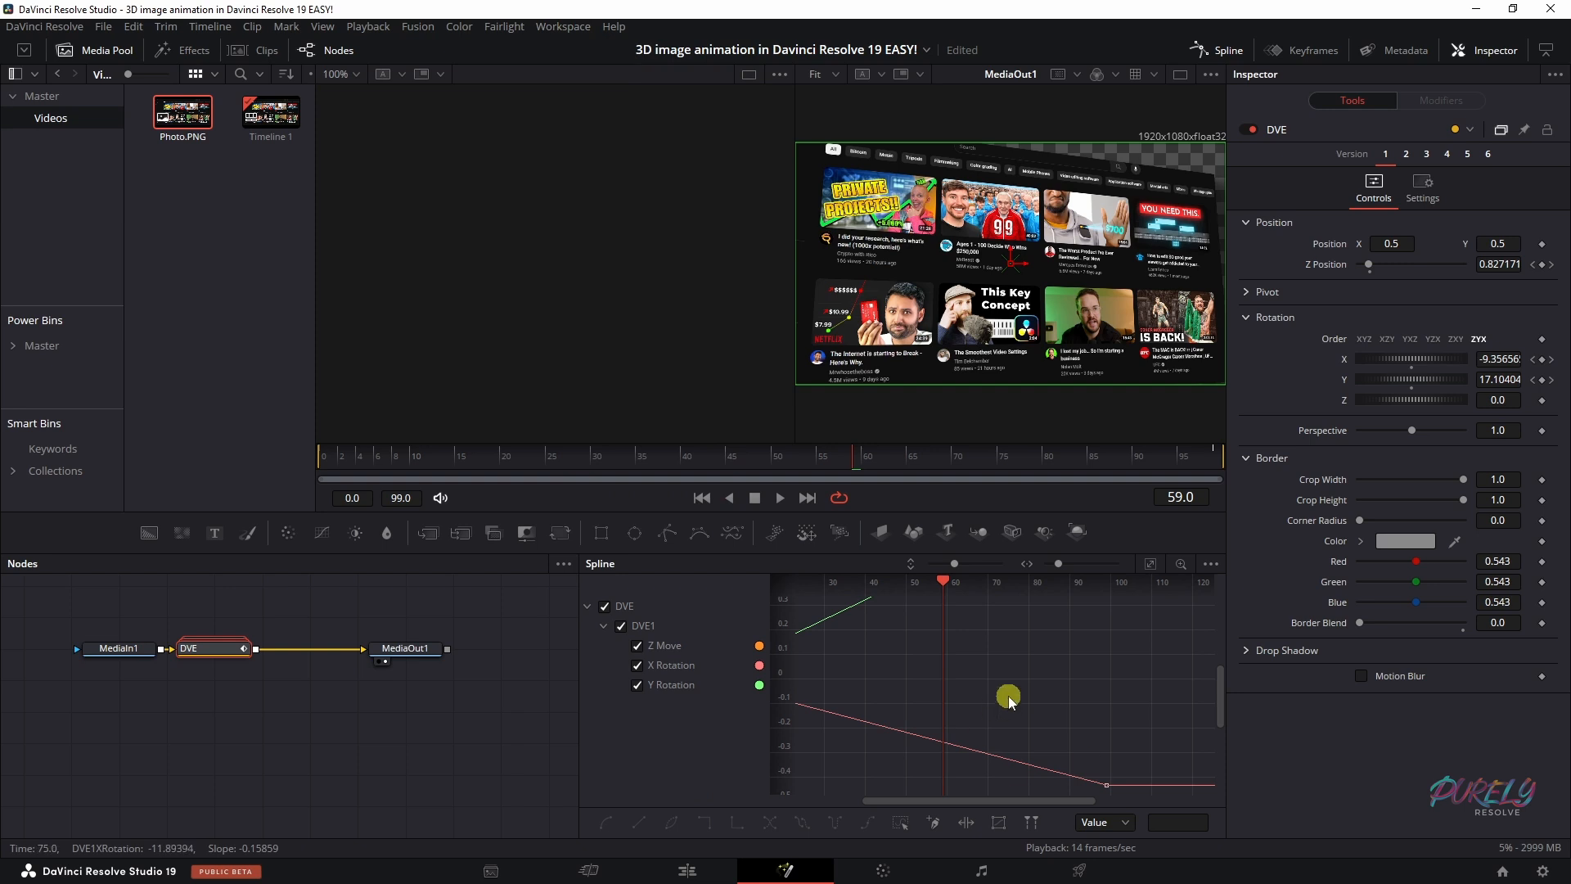